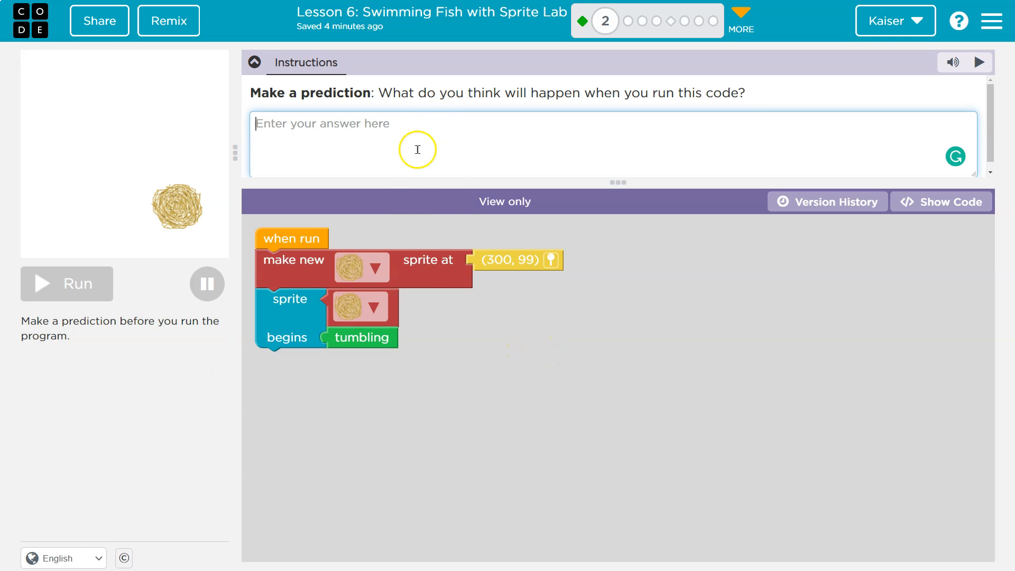
mouse_move(304, 252)
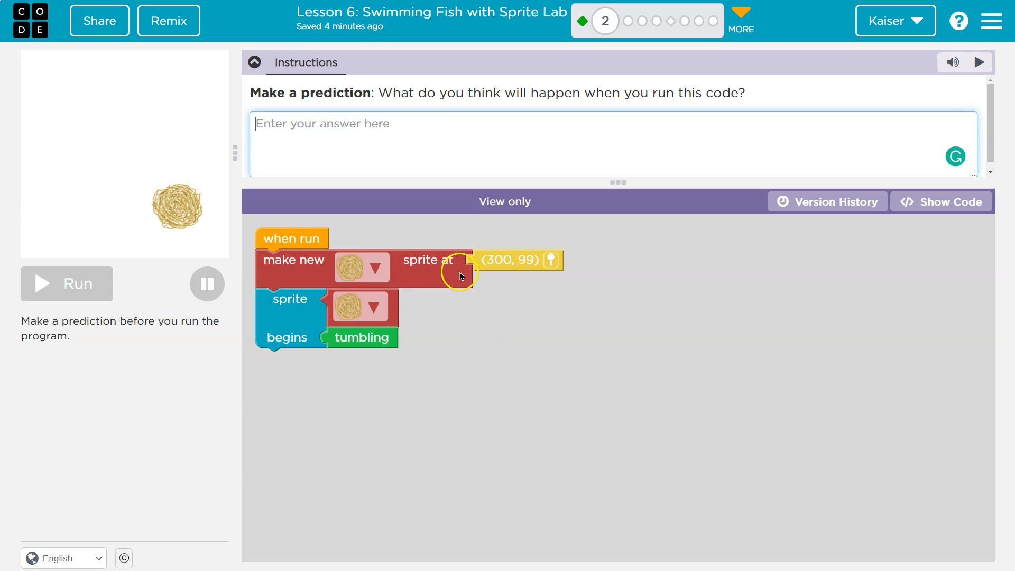
mouse_move(534, 270)
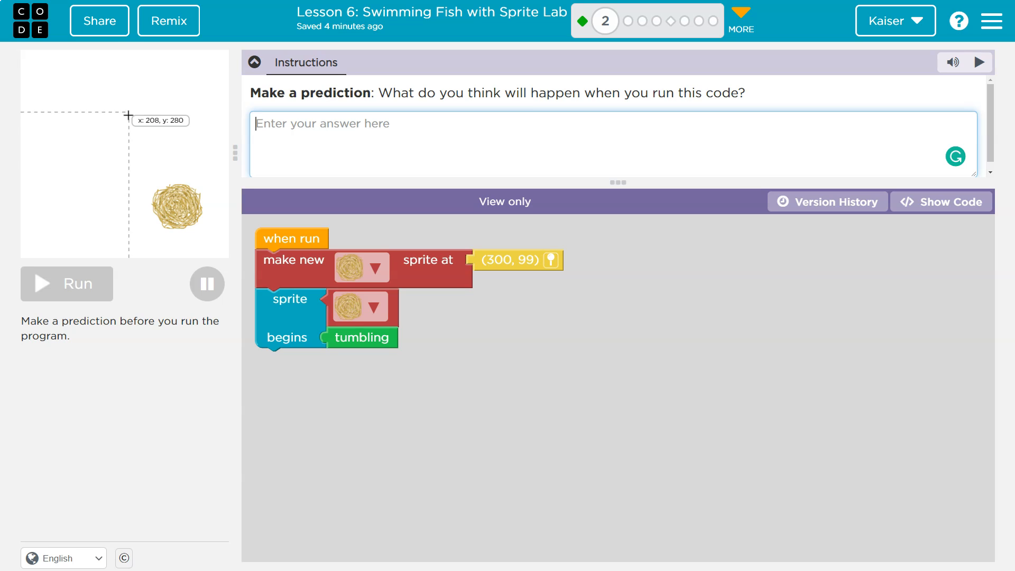
mouse_move(57, 168)
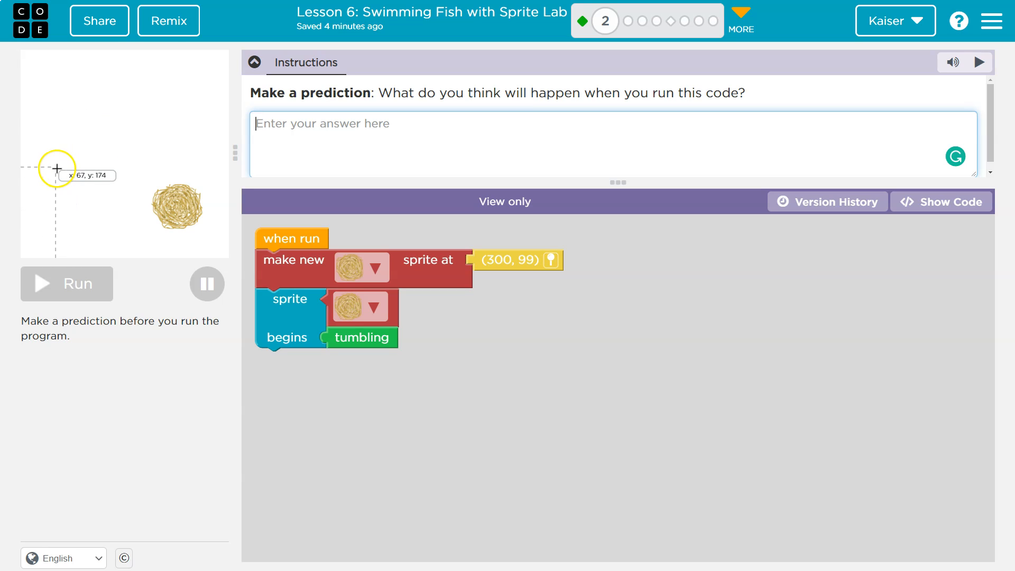
mouse_move(153, 186)
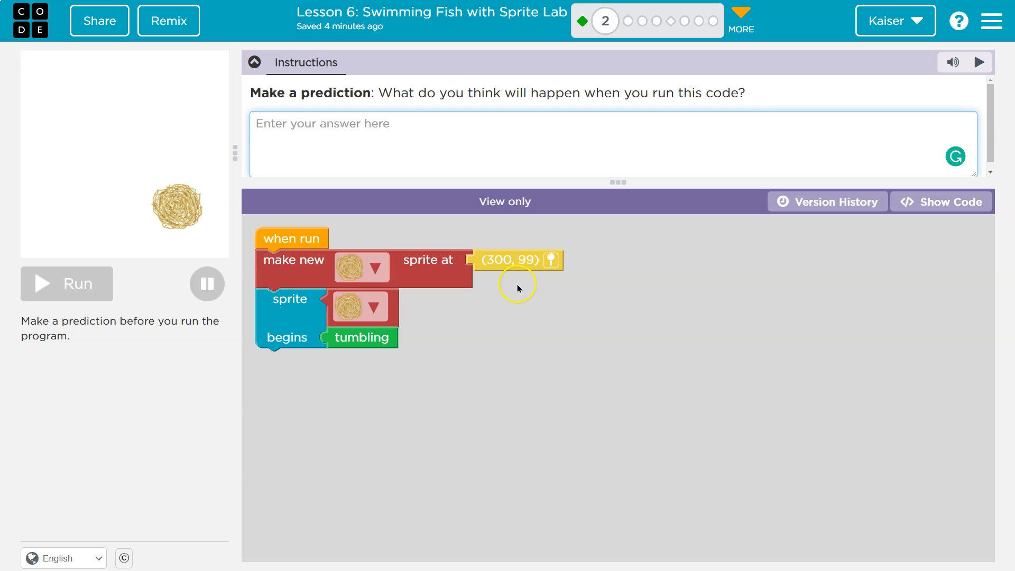
mouse_move(491, 261)
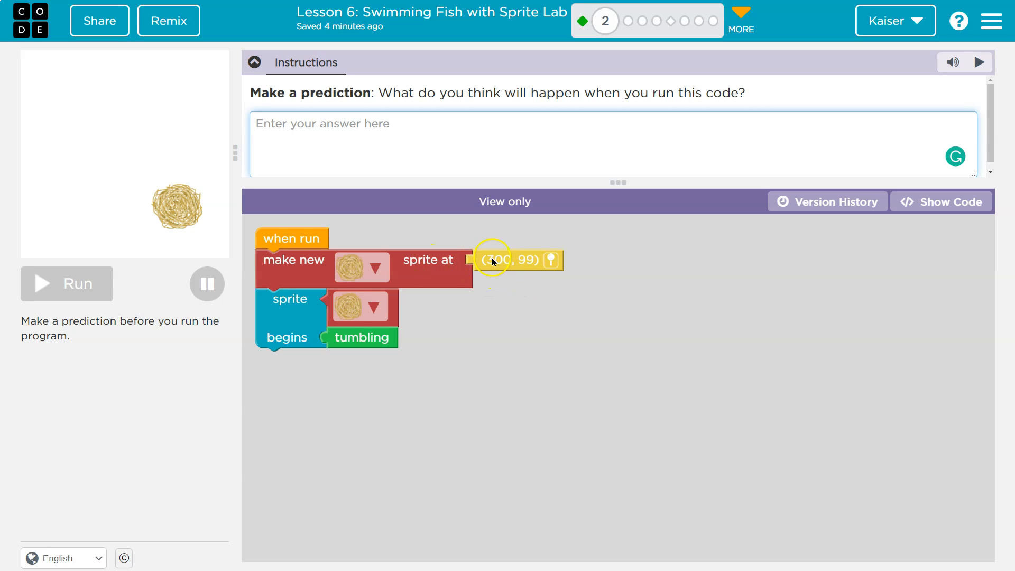
mouse_move(525, 266)
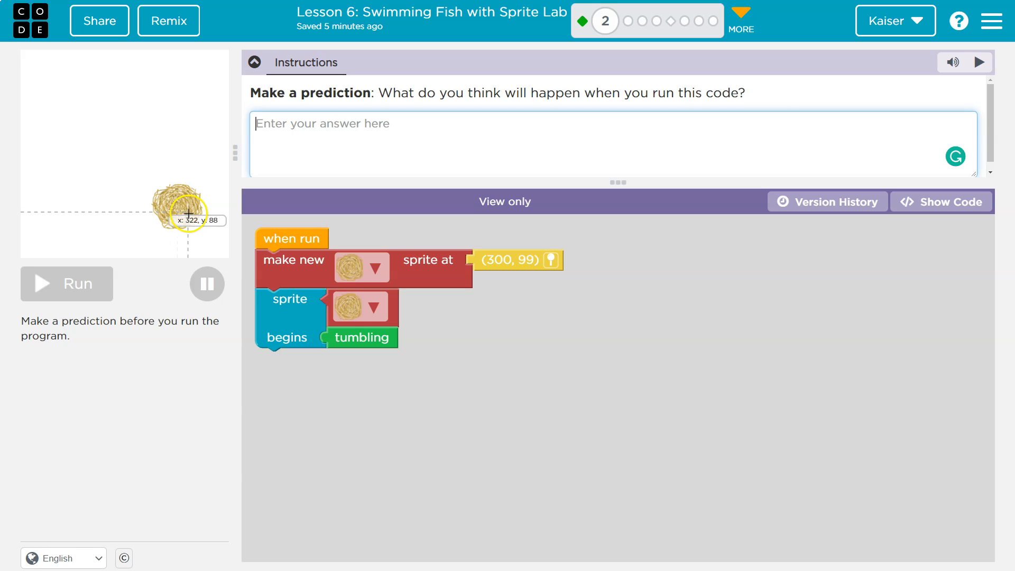
mouse_move(561, 330)
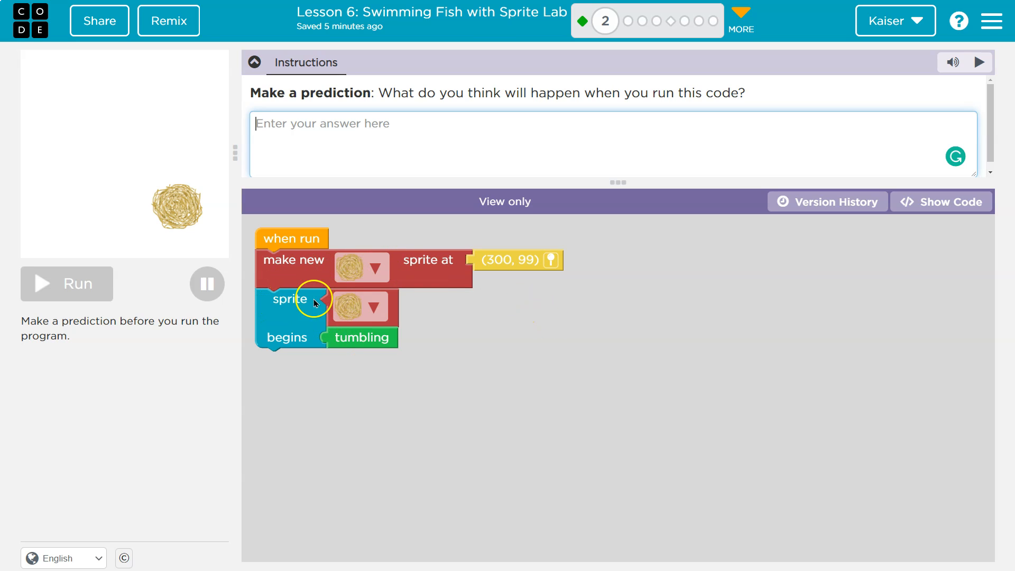
mouse_move(329, 332)
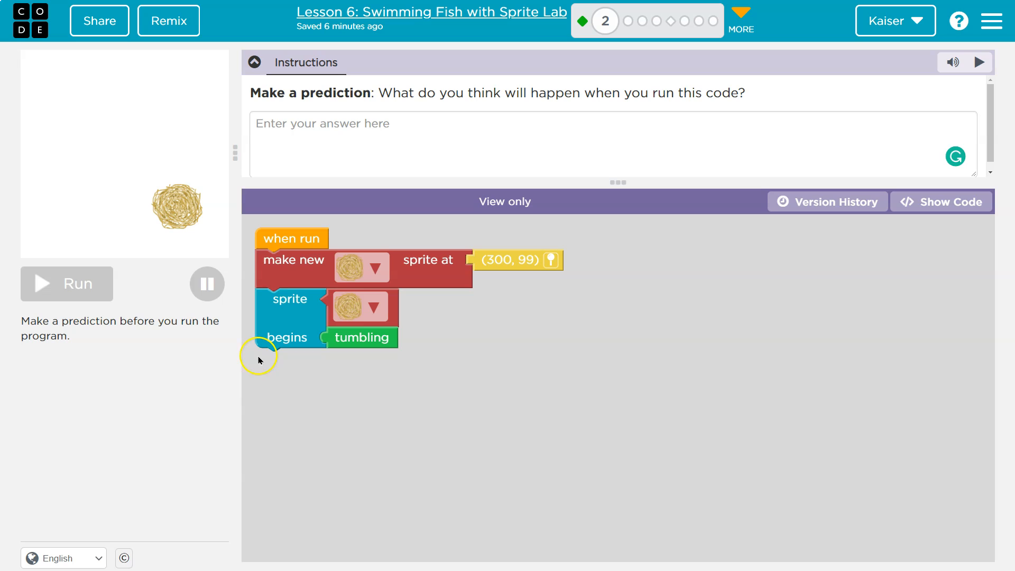
mouse_move(347, 160)
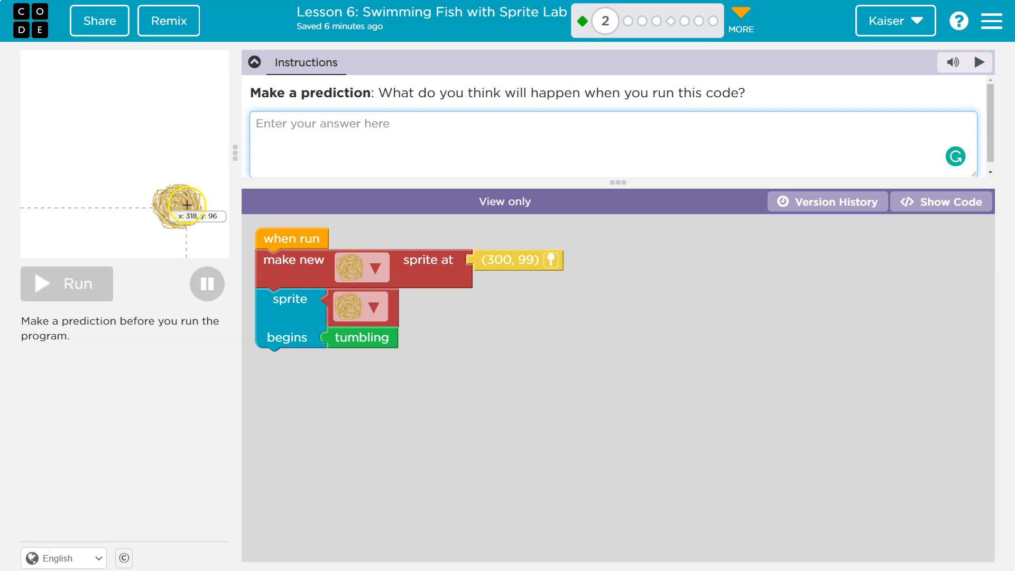
Step: Write that a new tumbleweed sprite is created at 300 x and 99 y
left_click_drag(188, 203, 179, 206)
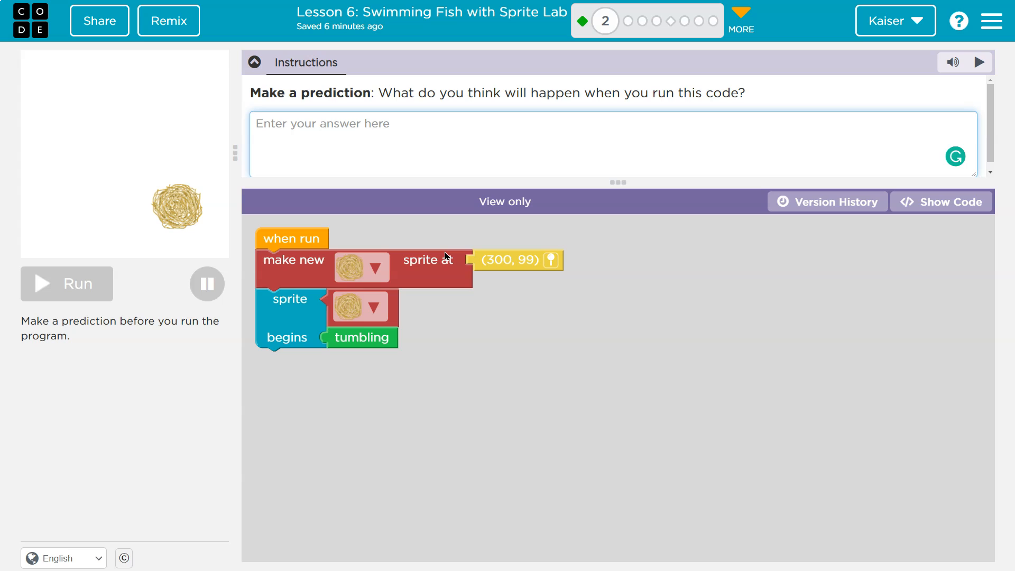
type("After clicking run, a")
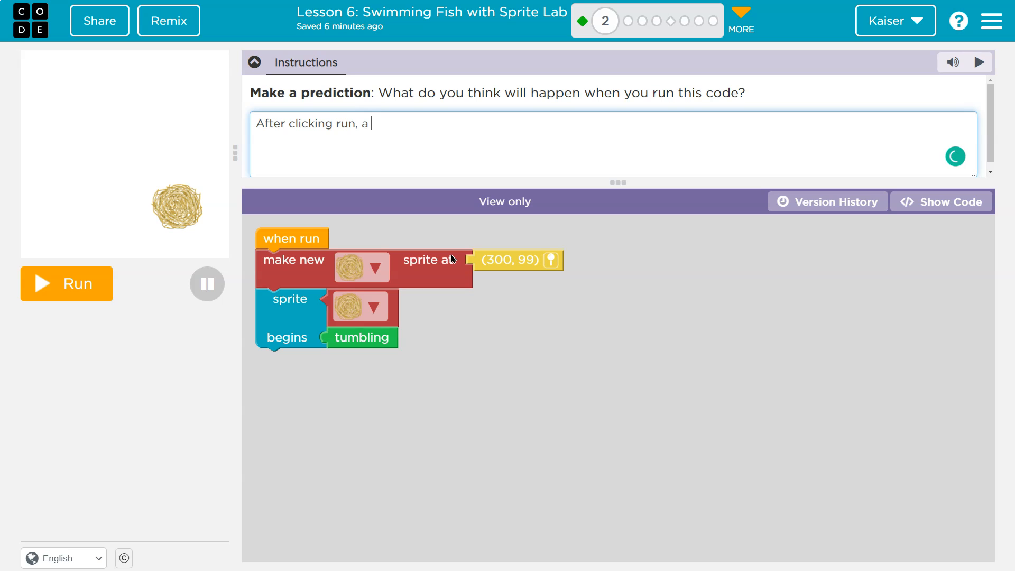
type("new")
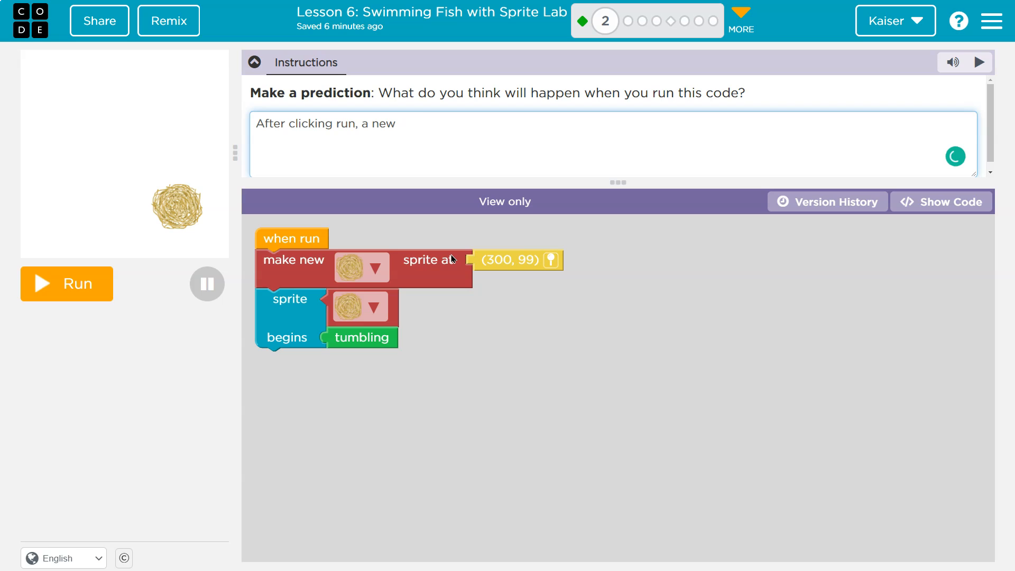
type("tumbleww")
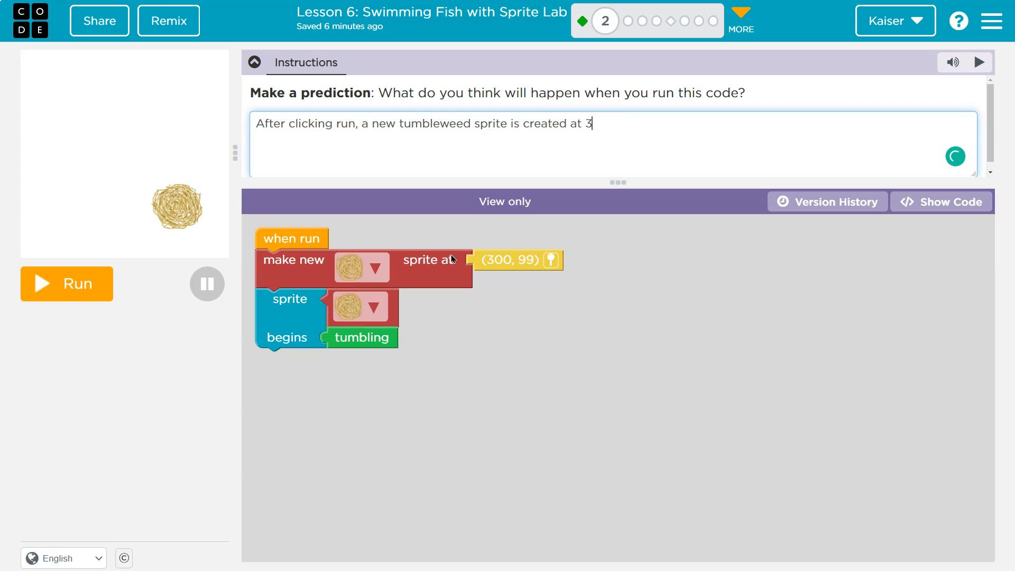
type("00")
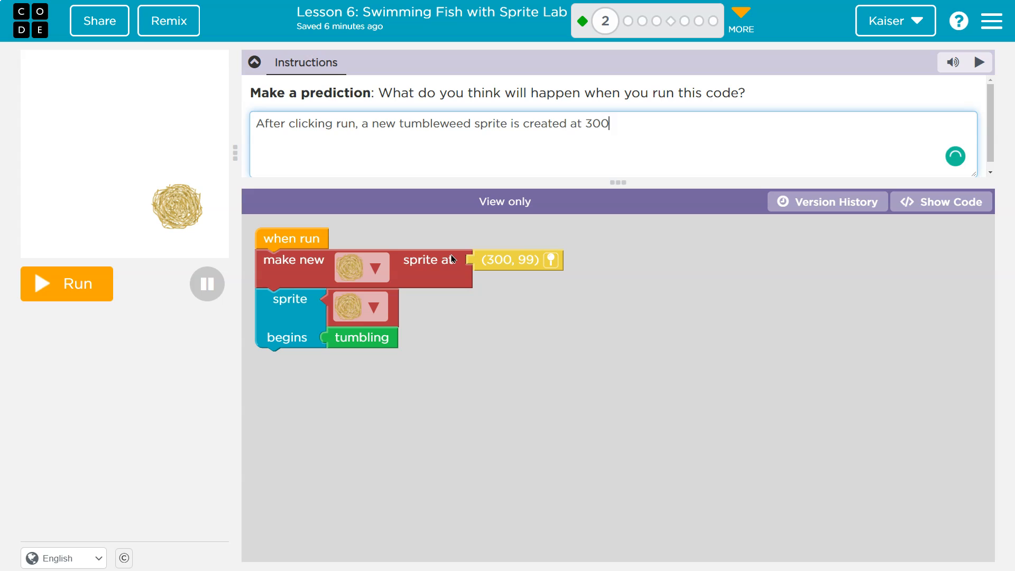
type("x,")
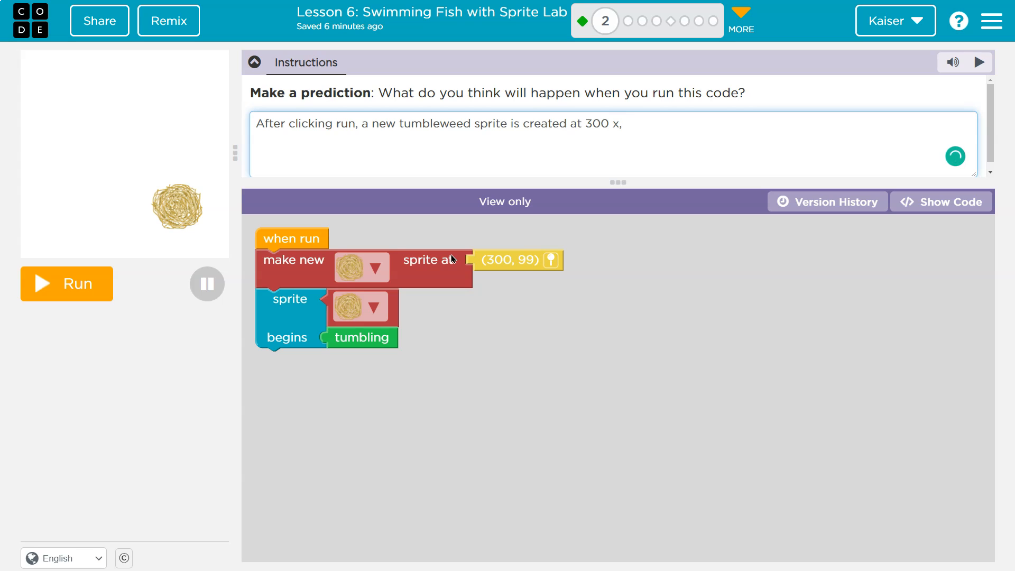
type("99")
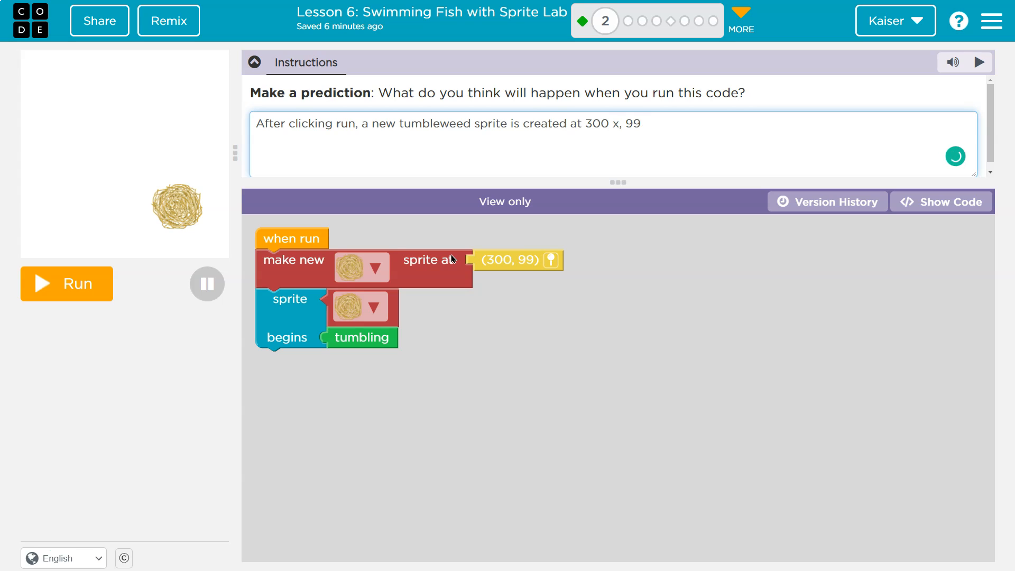
type("and")
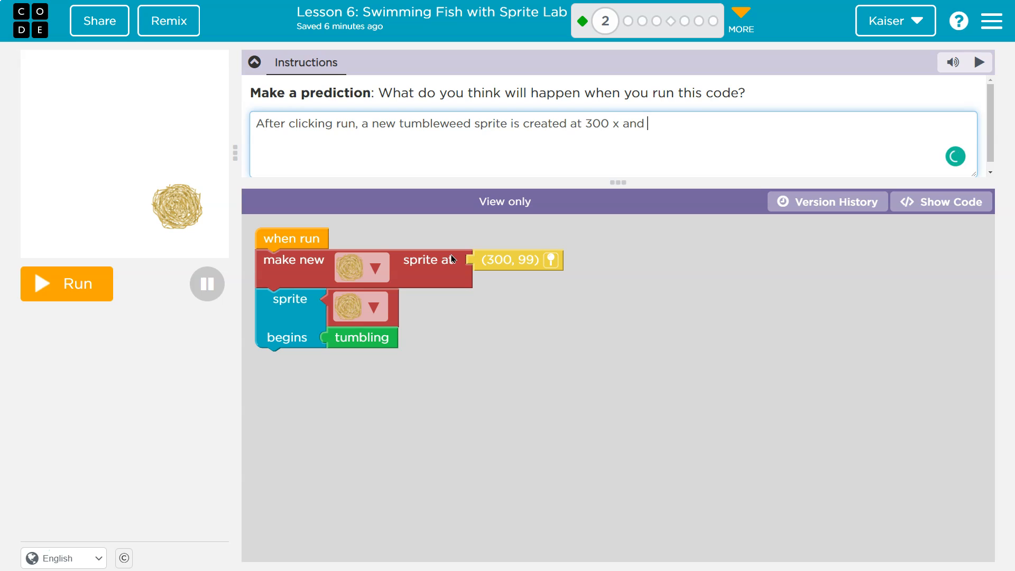
type("99 y. This")
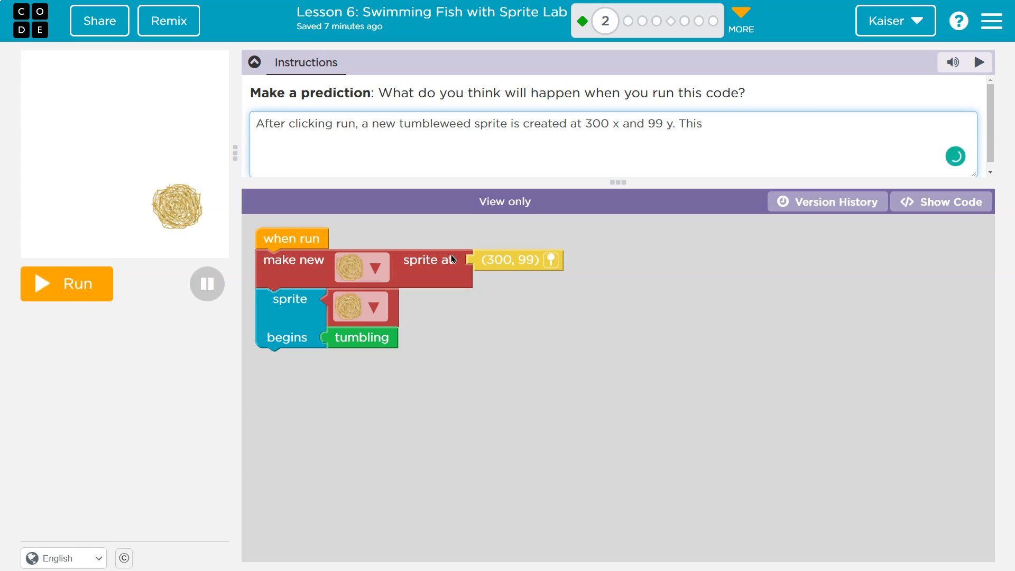
Step: Finish the prediction: the tumbleweed sprite starts to roll
type("tumble")
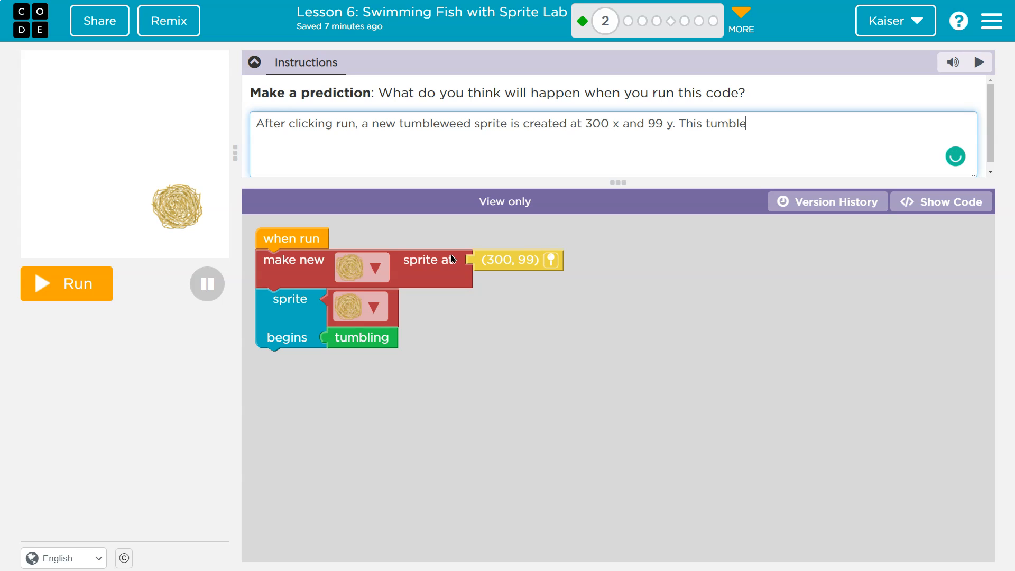
type("weed sprite then begin")
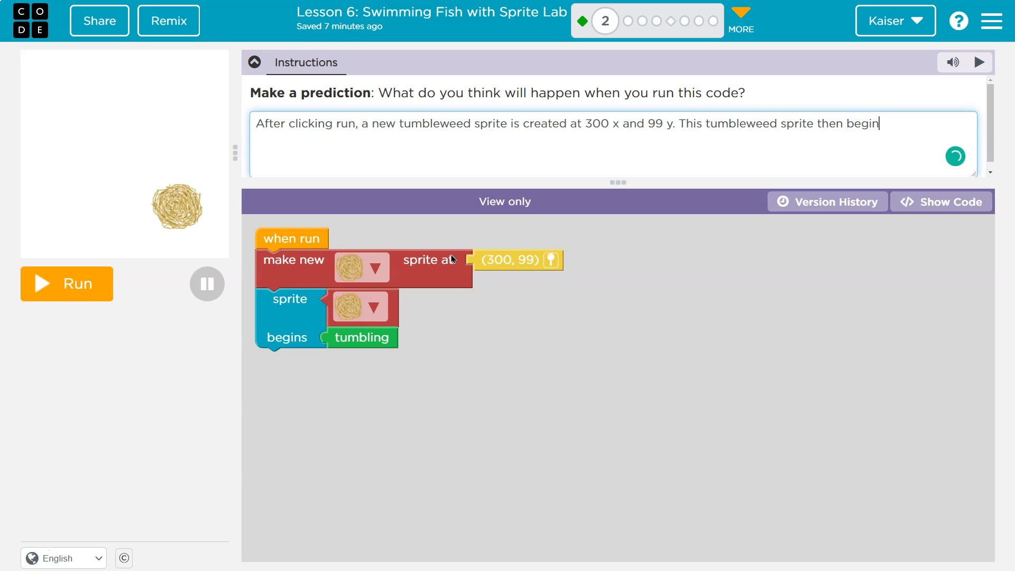
key("BackSpace")
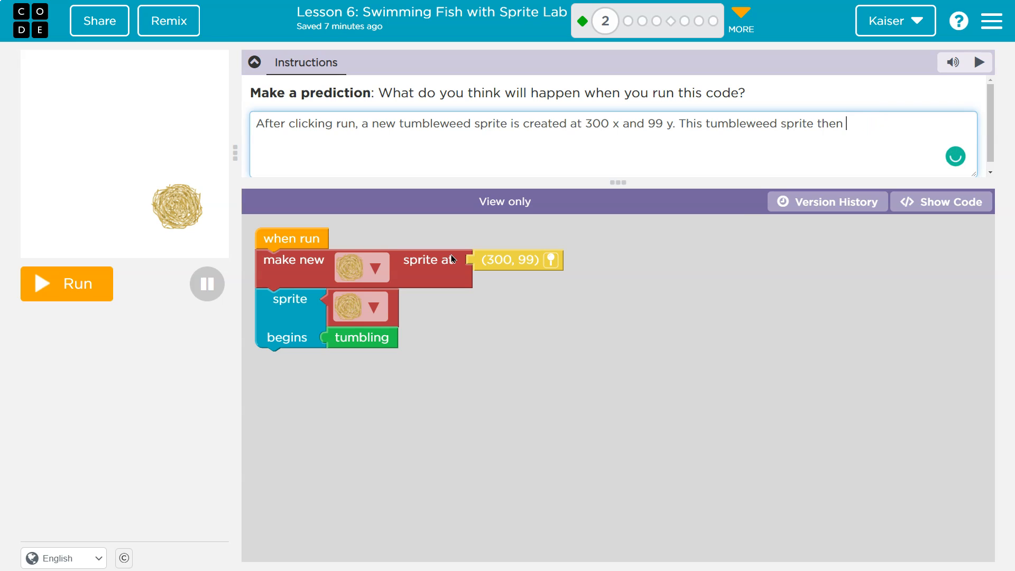
type("starts")
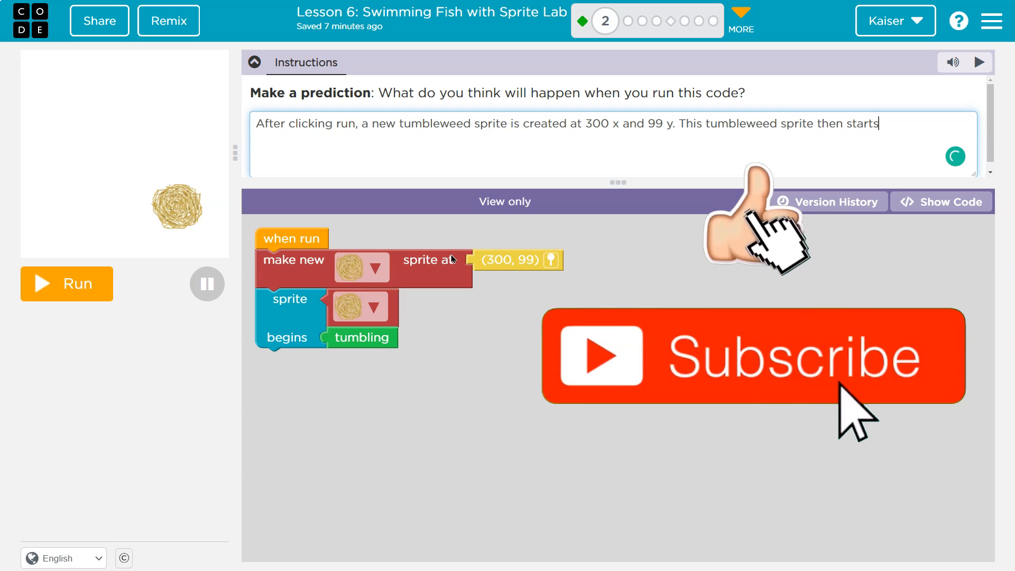
type("to roll.")
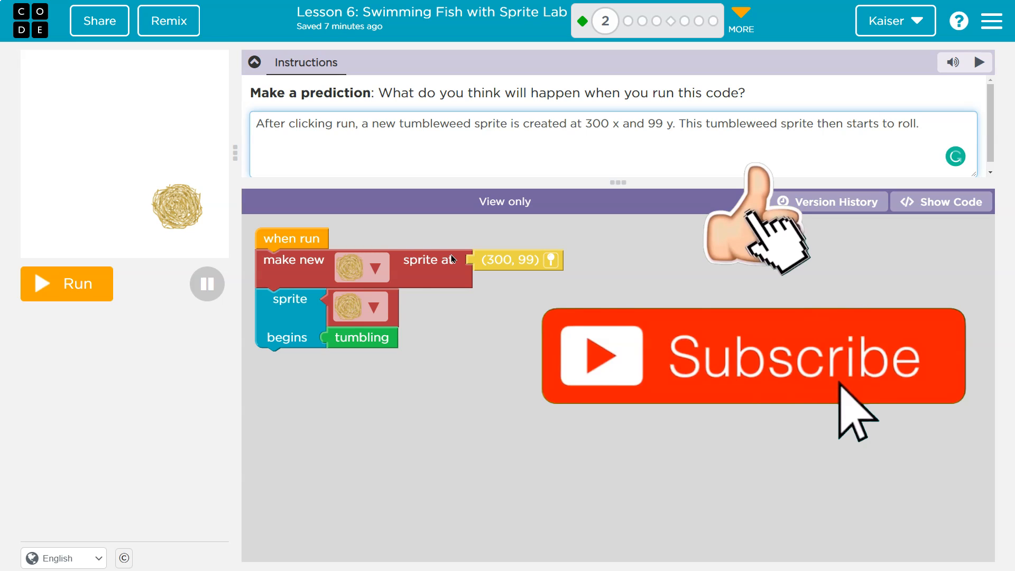
Step: Run the program so the tumbleweed sprite rolls across the stage
left_click(67, 283)
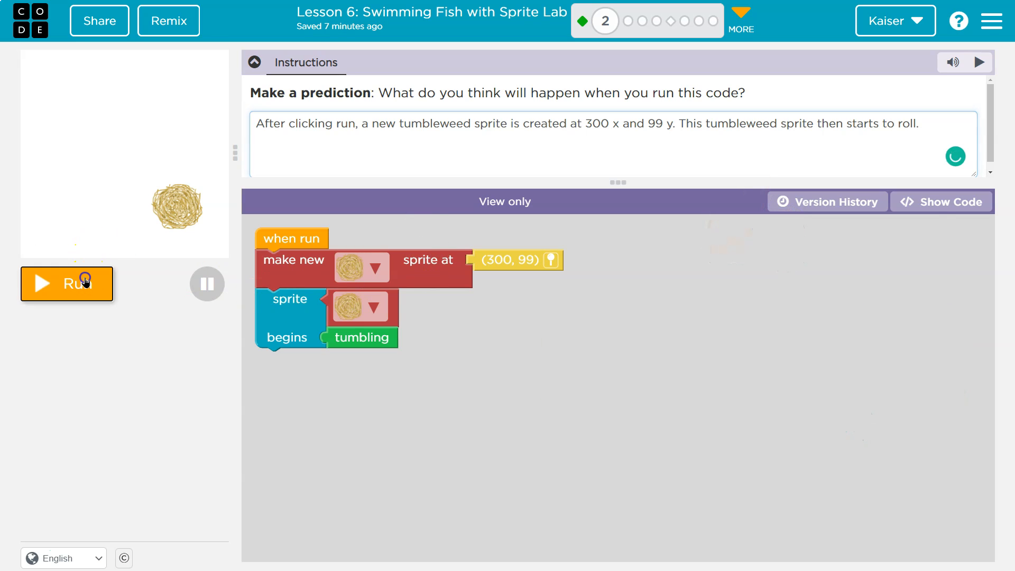
left_click(67, 283)
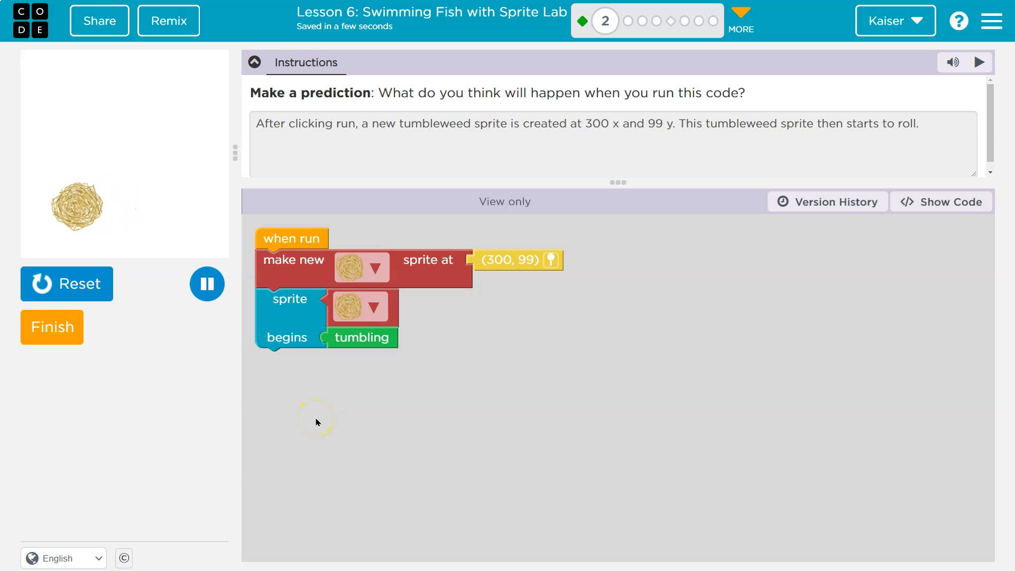